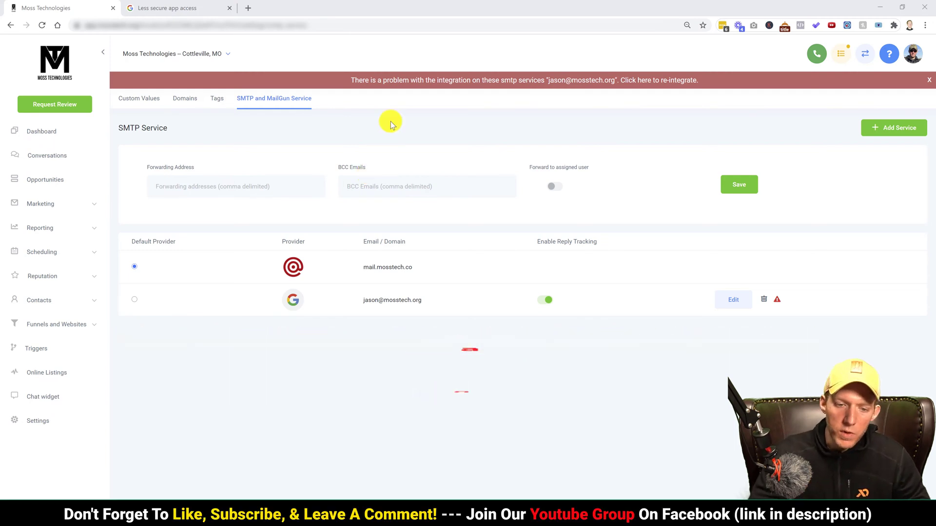
mouse_move(409, 119)
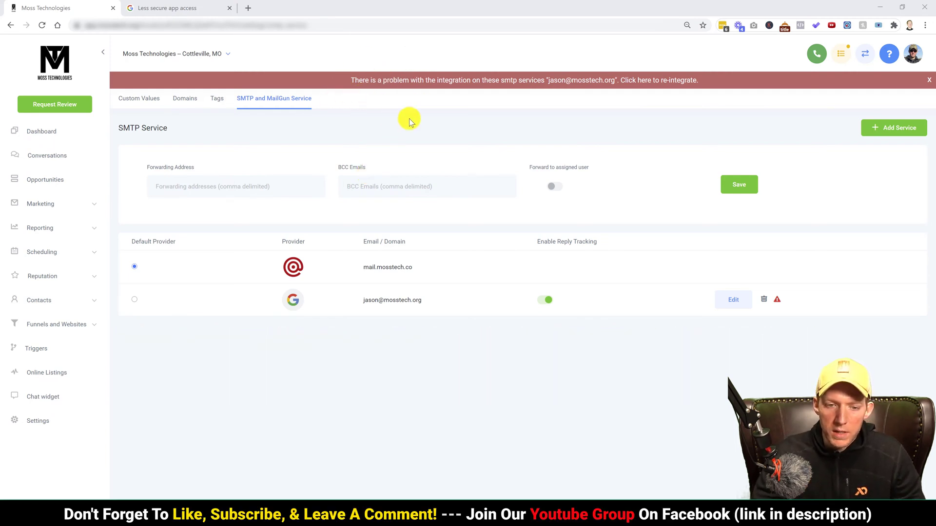
mouse_move(381, 95)
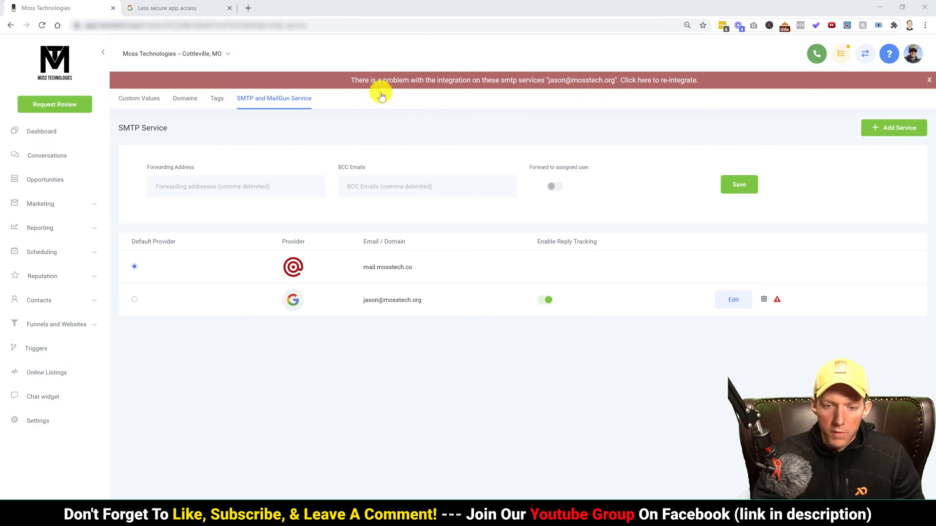
mouse_move(440, 96)
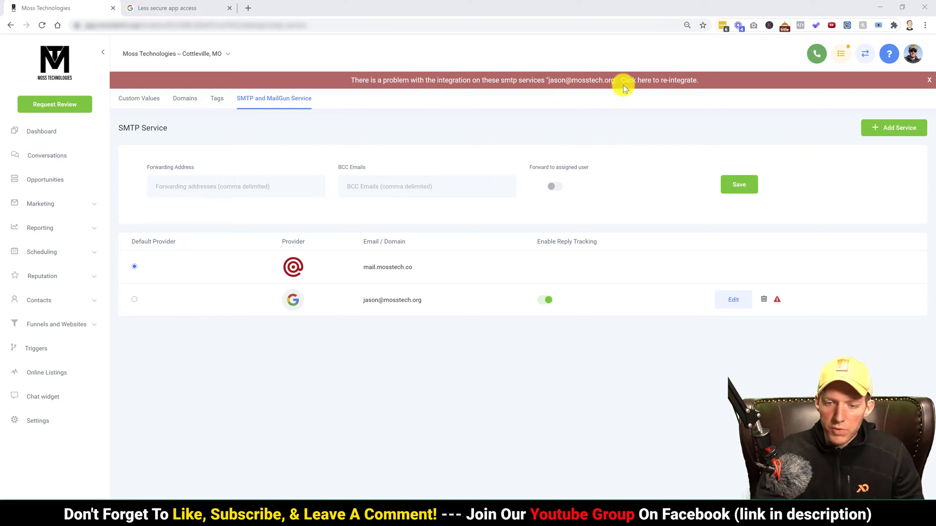
mouse_move(682, 95)
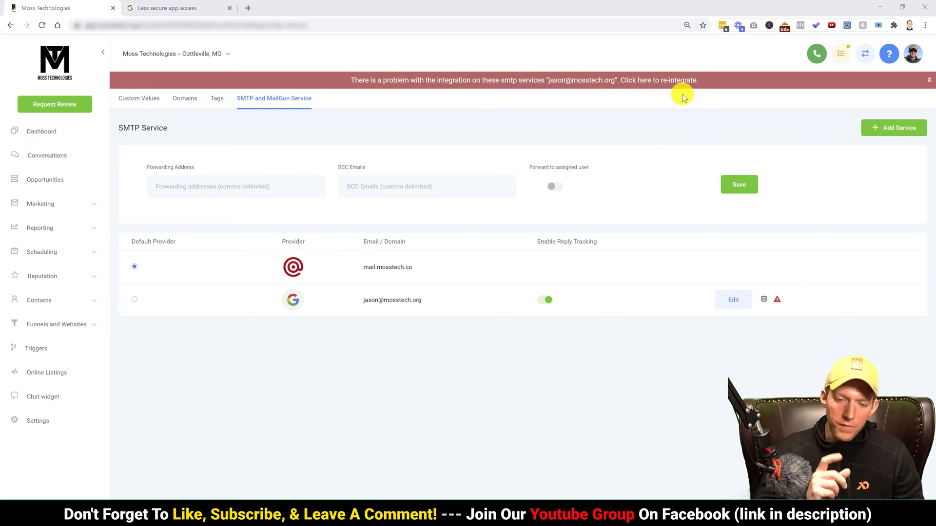
mouse_move(449, 213)
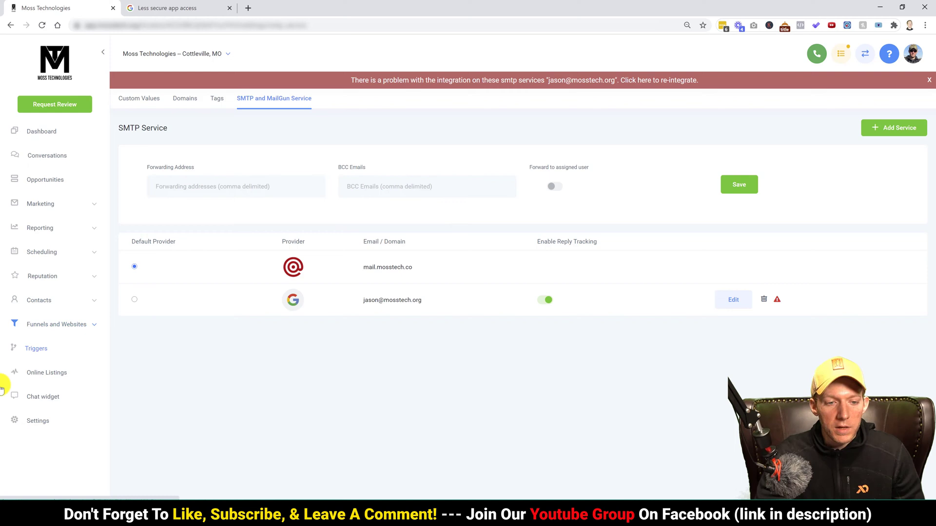
mouse_move(167, 364)
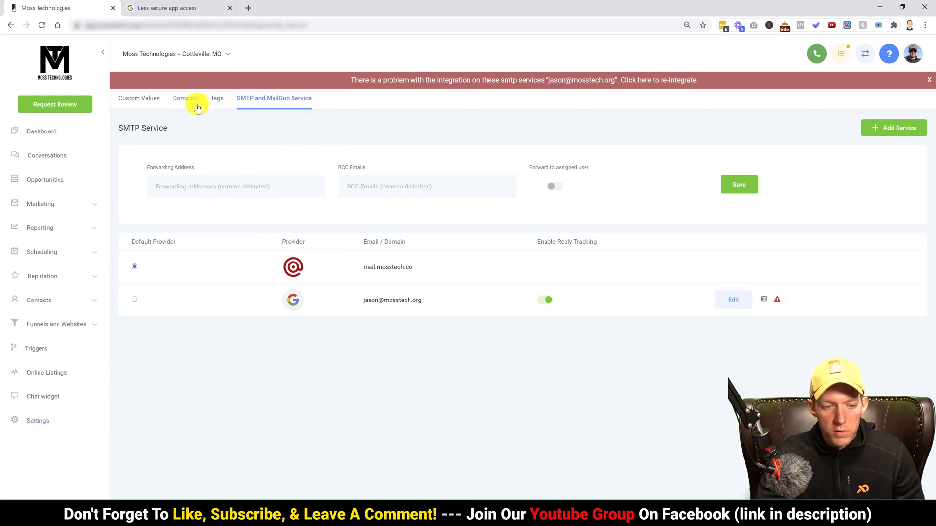
mouse_move(251, 106)
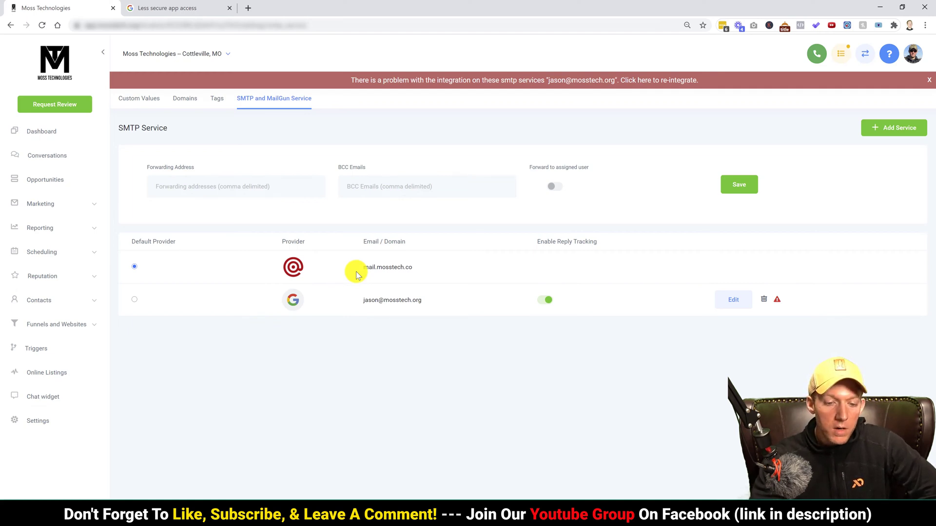
mouse_move(367, 298)
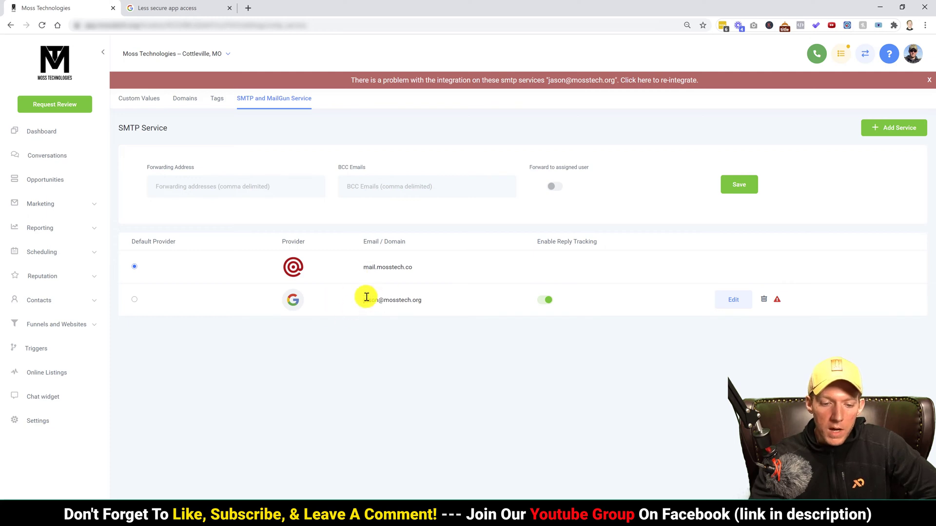
mouse_move(419, 296)
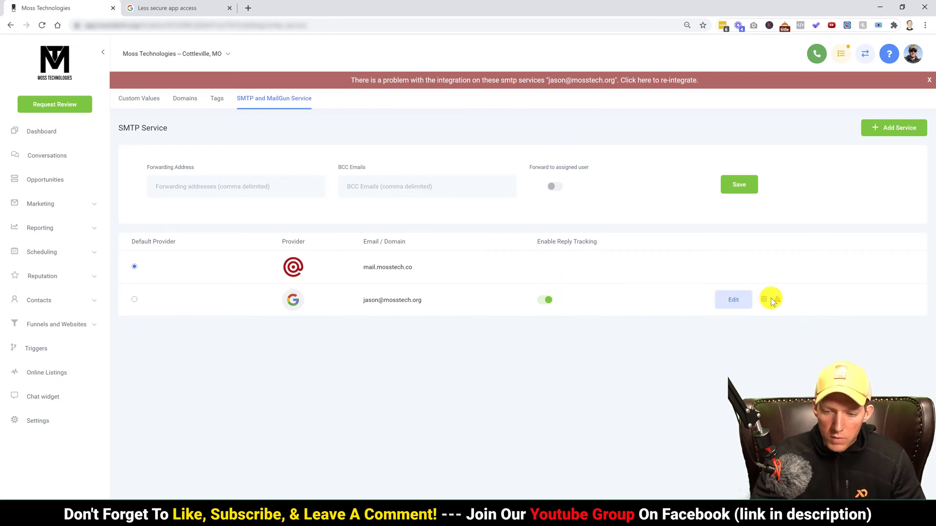
mouse_move(776, 301)
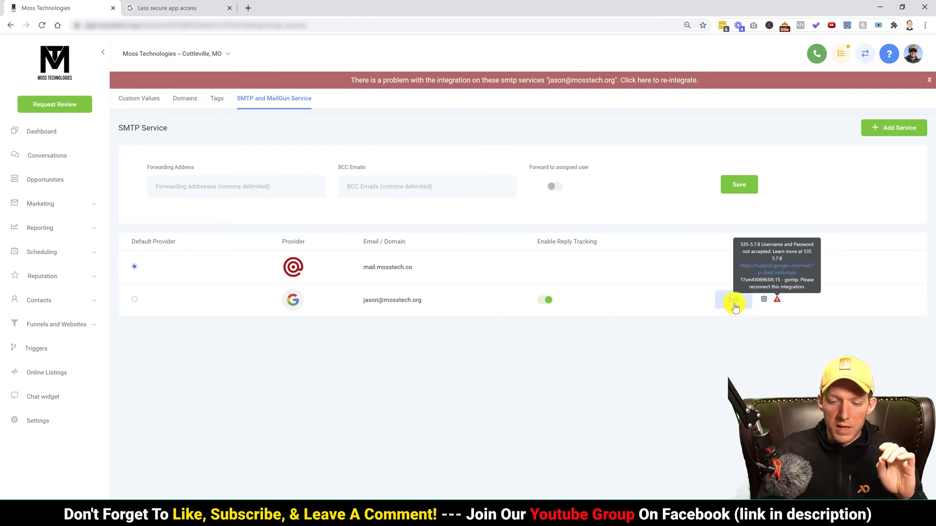
click(733, 300)
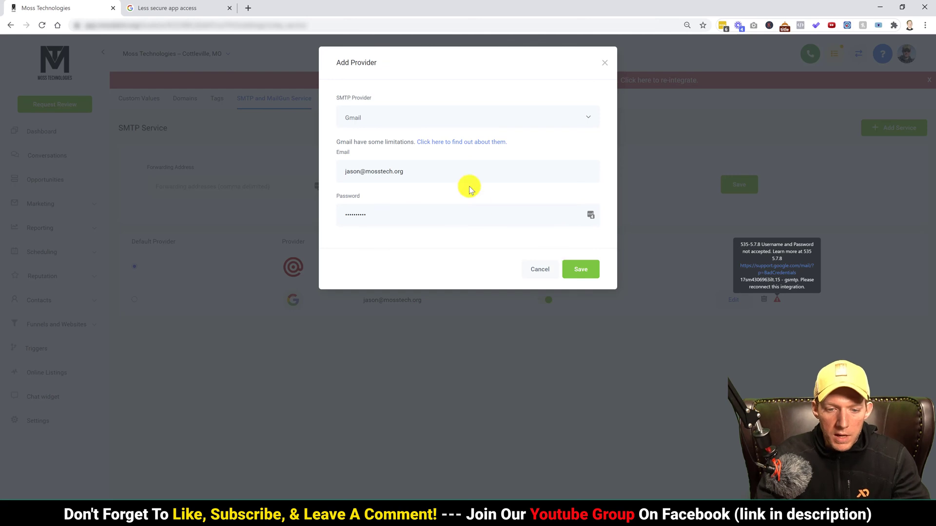
mouse_move(496, 232)
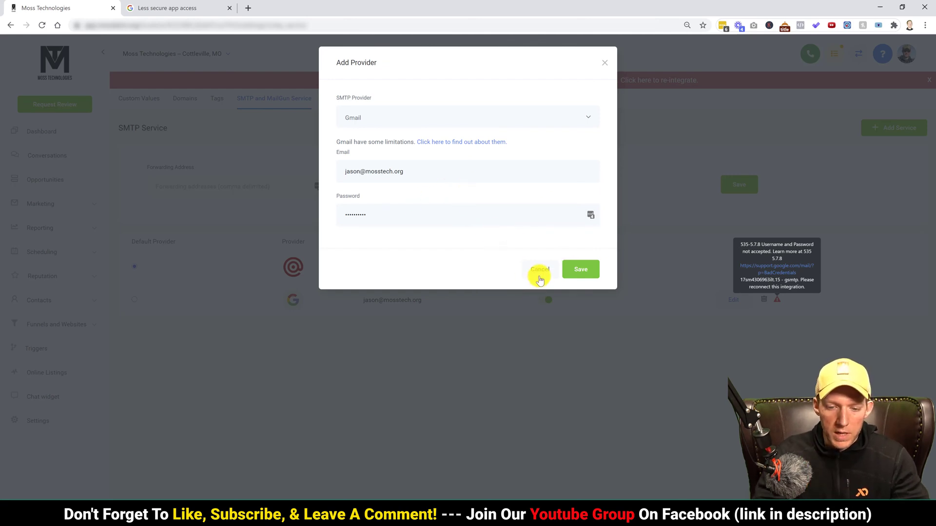
click(540, 269)
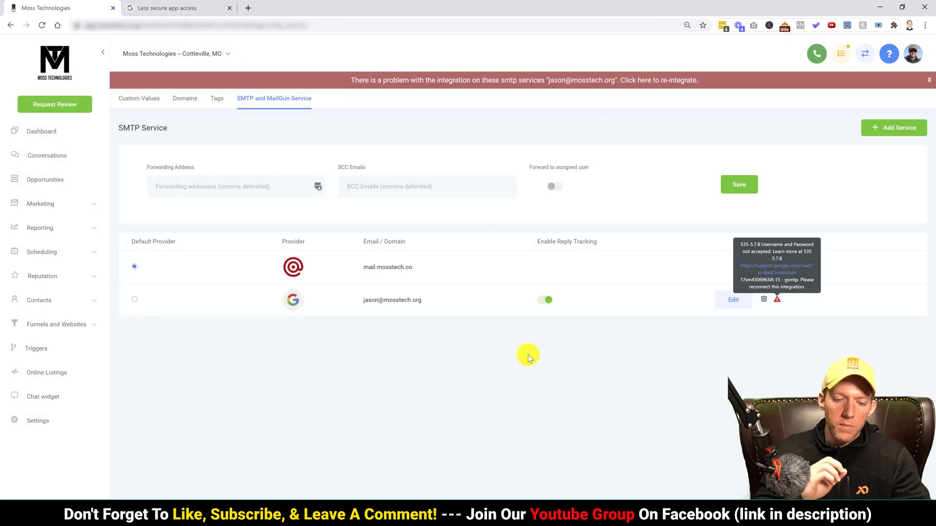
mouse_move(354, 293)
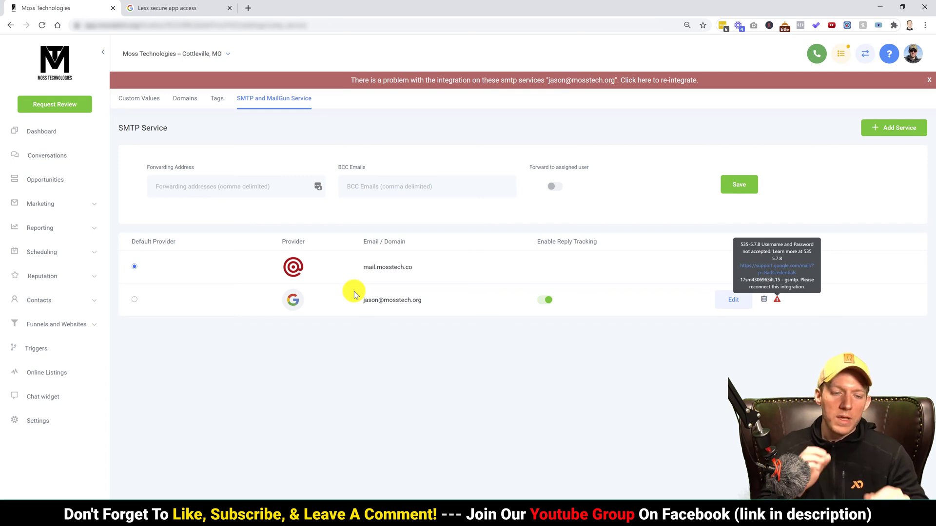
mouse_move(153, 164)
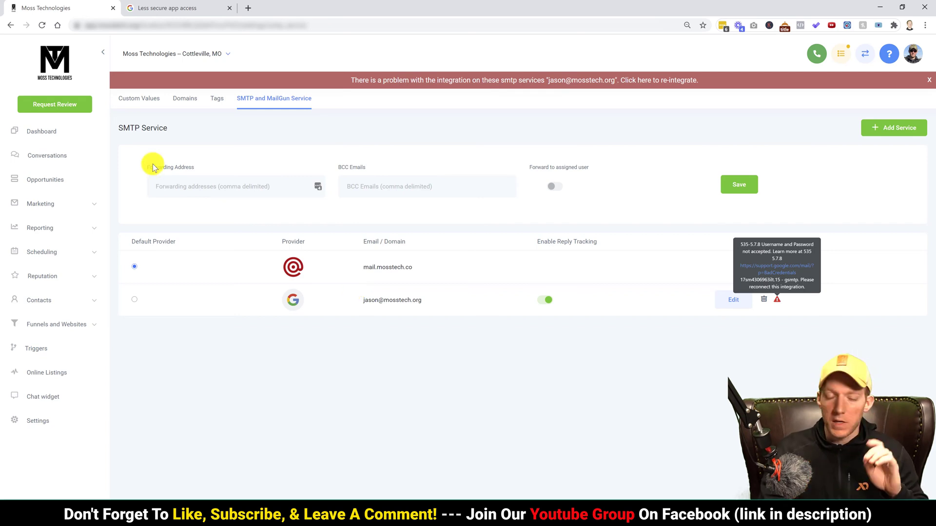
Turn on less secure app access for the Gmail account in Google Account settings
click(176, 8)
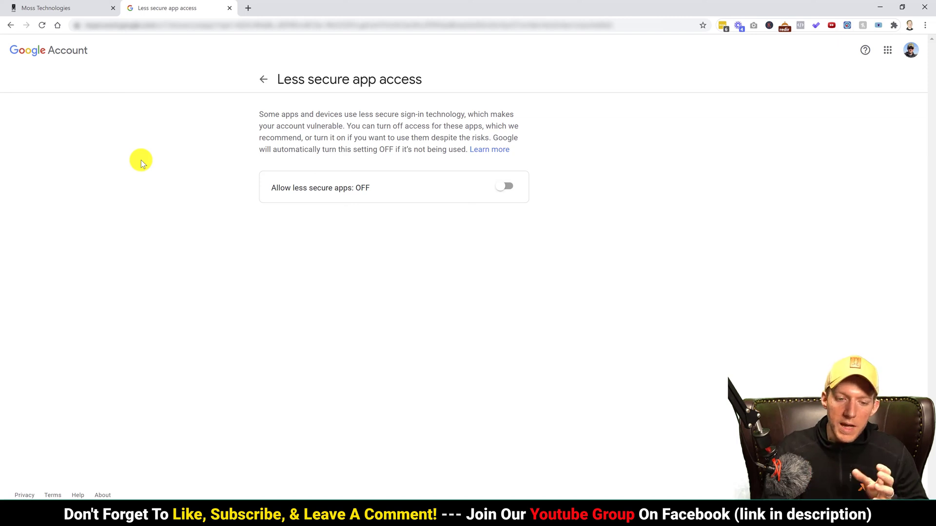
mouse_move(334, 205)
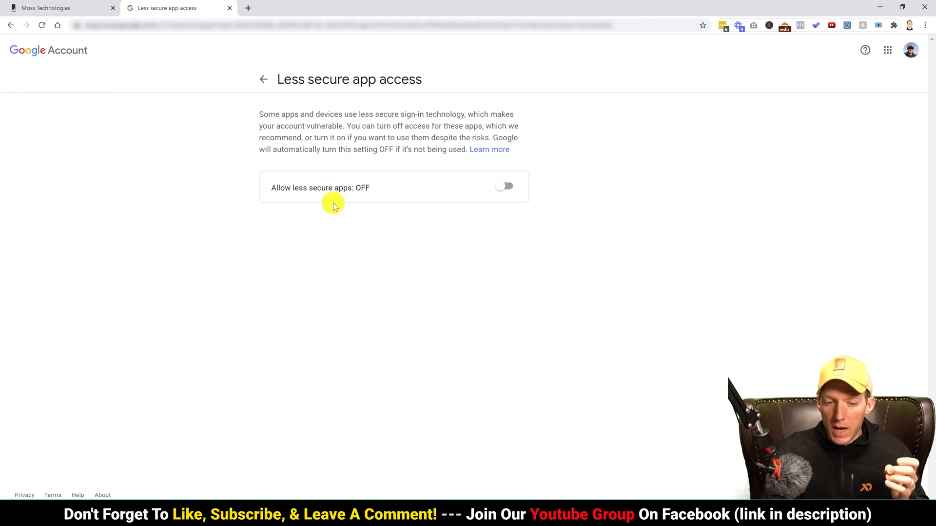
mouse_move(334, 201)
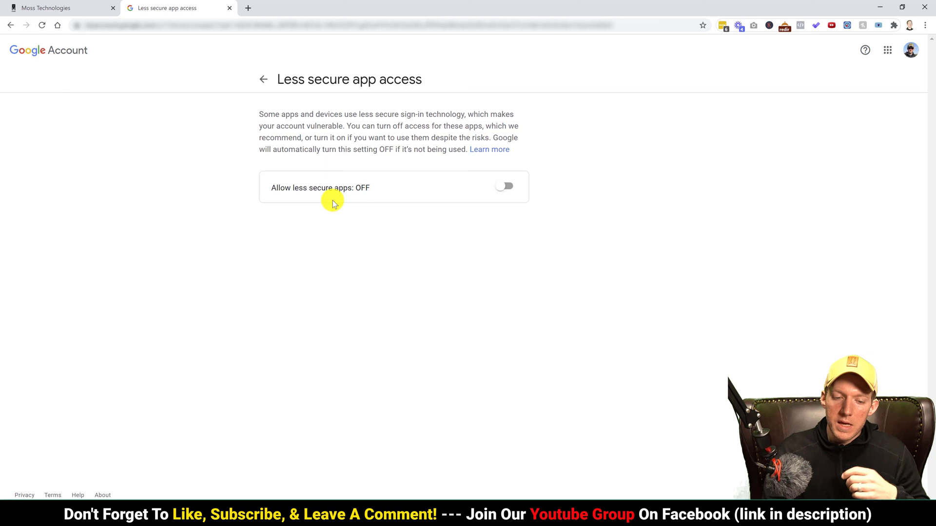
mouse_move(860, 89)
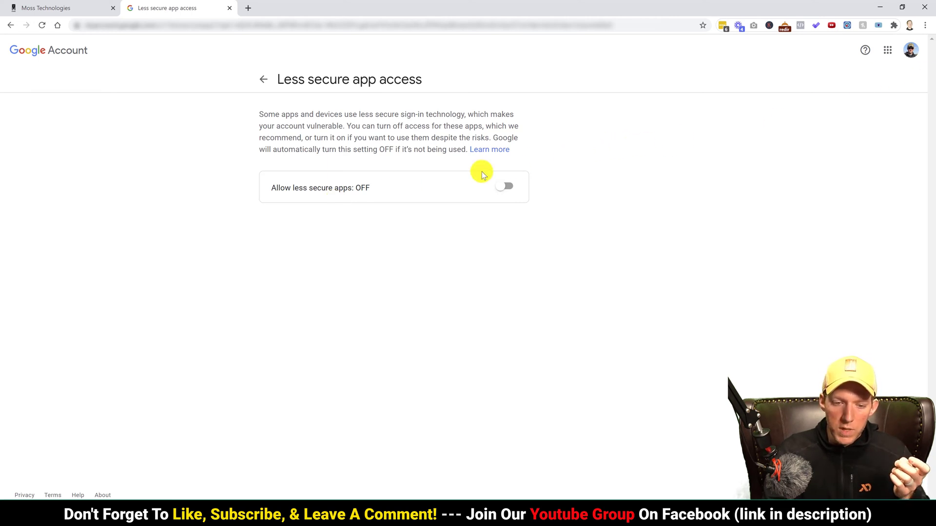
mouse_move(354, 205)
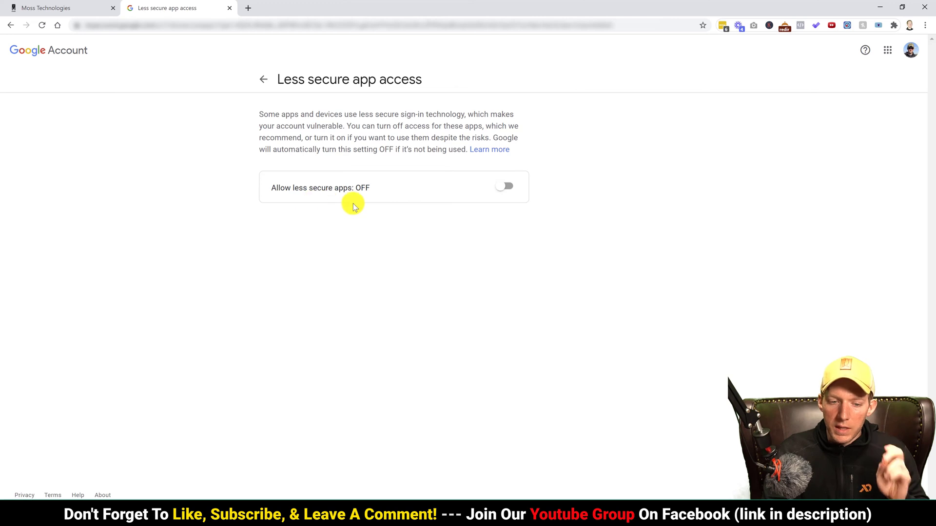
mouse_move(375, 205)
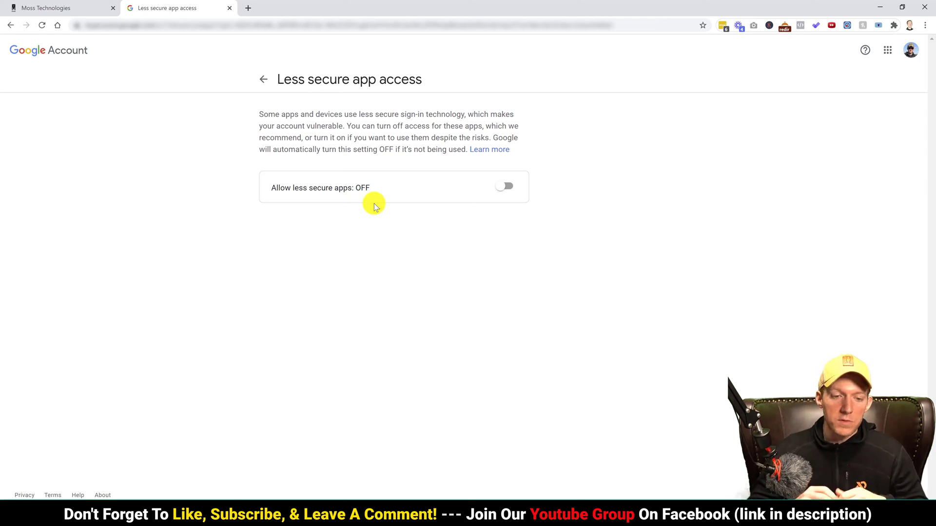
click(59, 8)
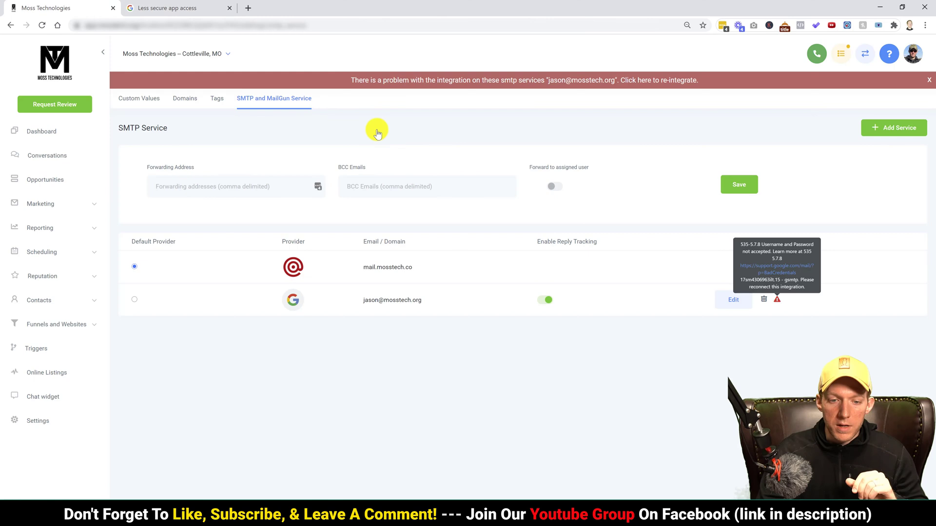
mouse_move(511, 118)
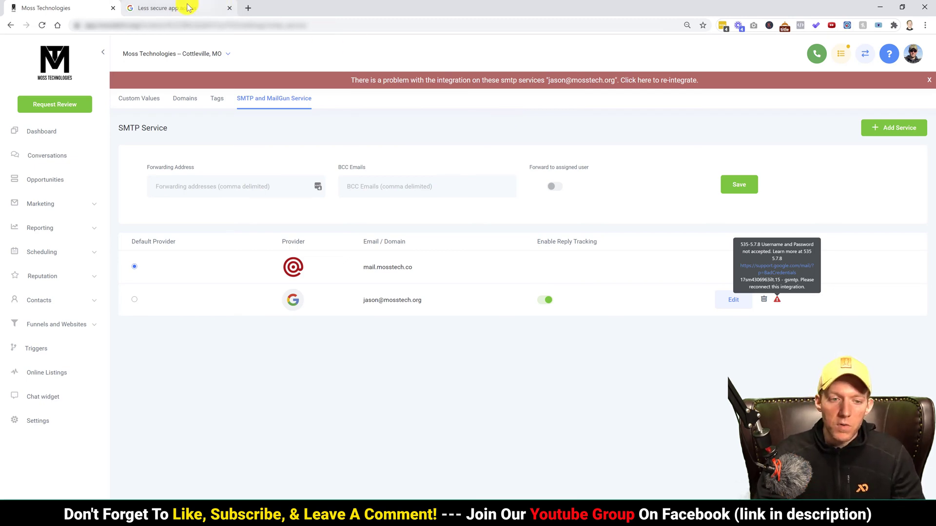
click(175, 8)
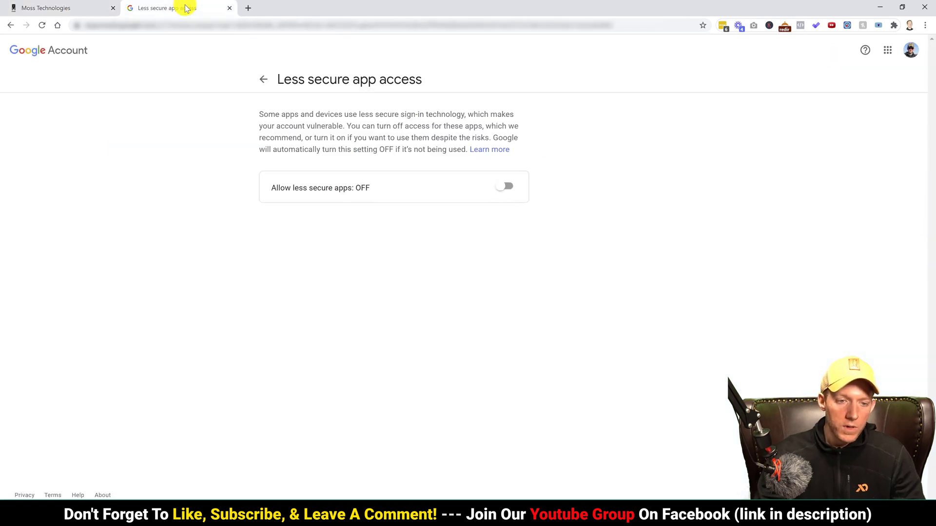
mouse_move(370, 125)
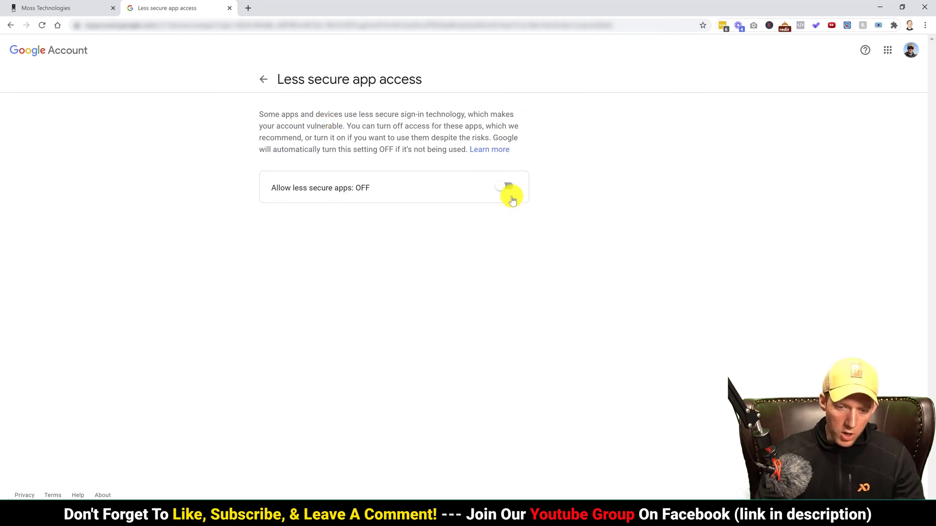
click(505, 187)
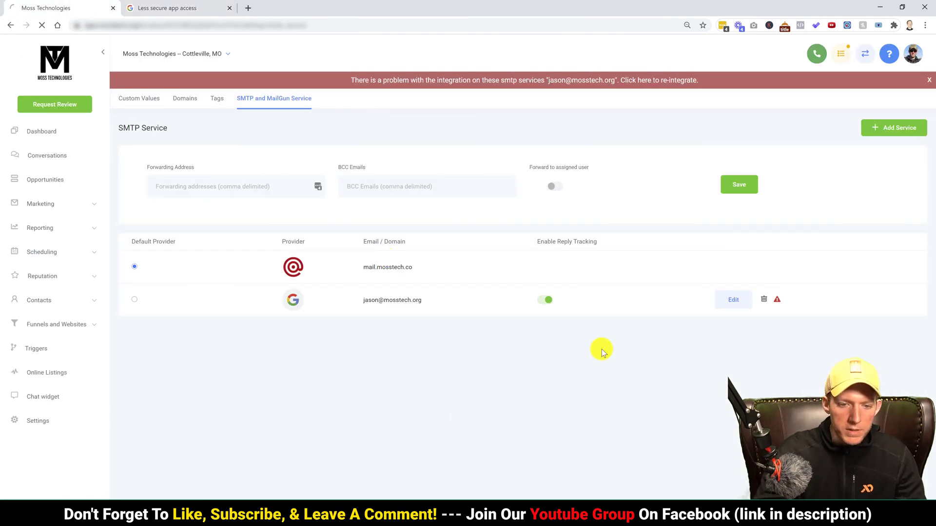
Make Gmail the default provider and re-save its credentials with the password, declining LastPass
click(134, 299)
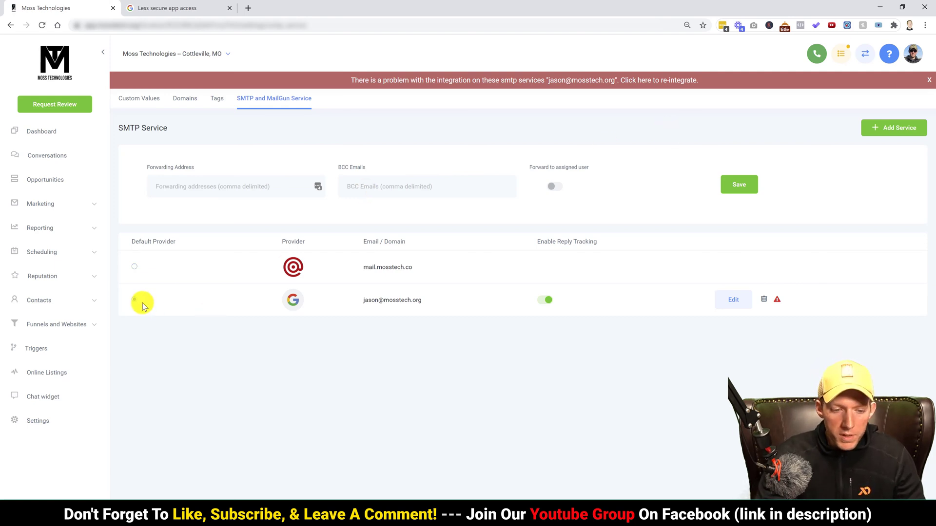
click(134, 299)
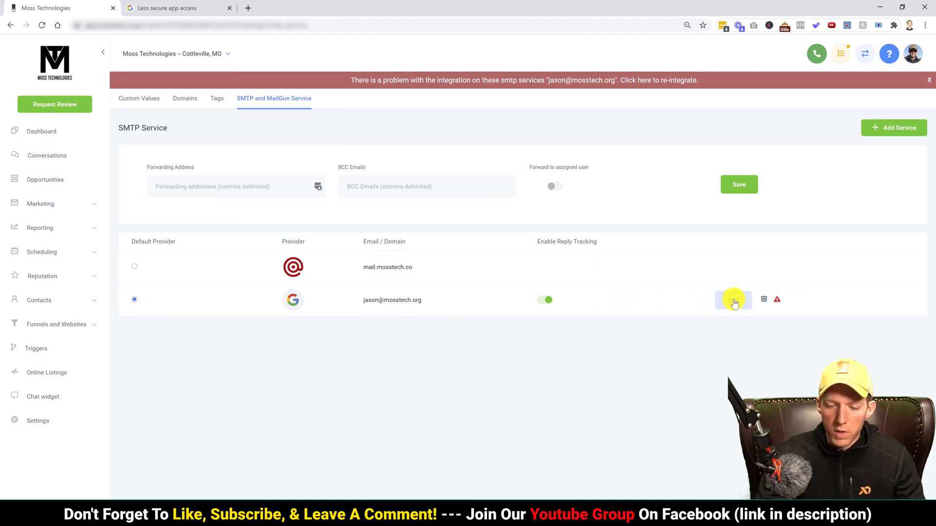
click(733, 300)
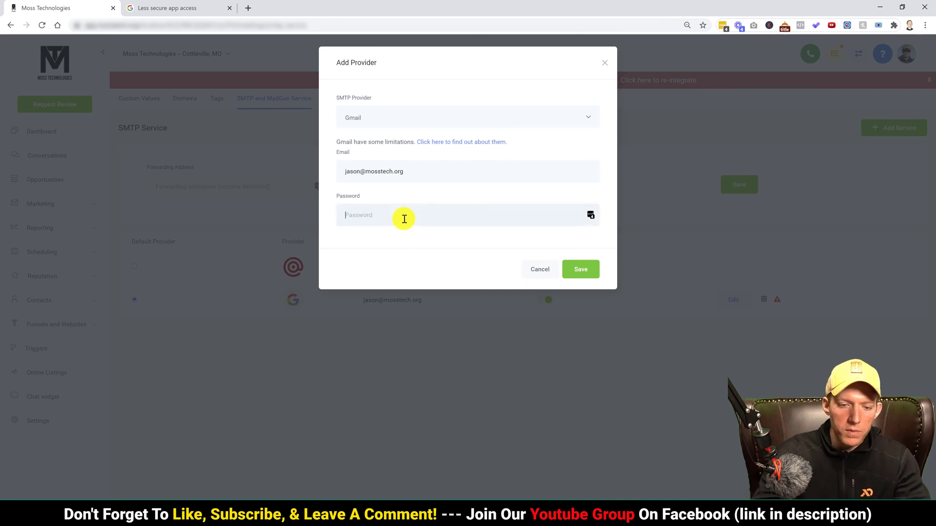
text(password)
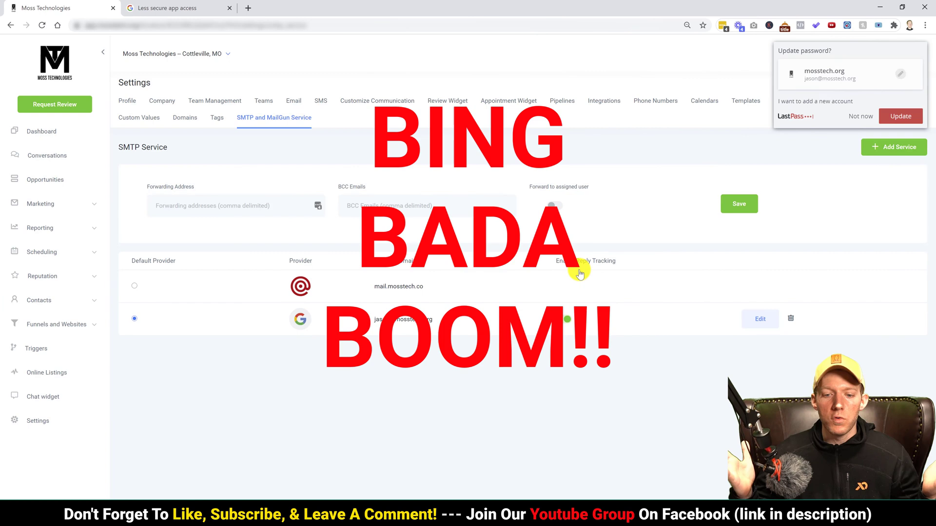
mouse_move(848, 123)
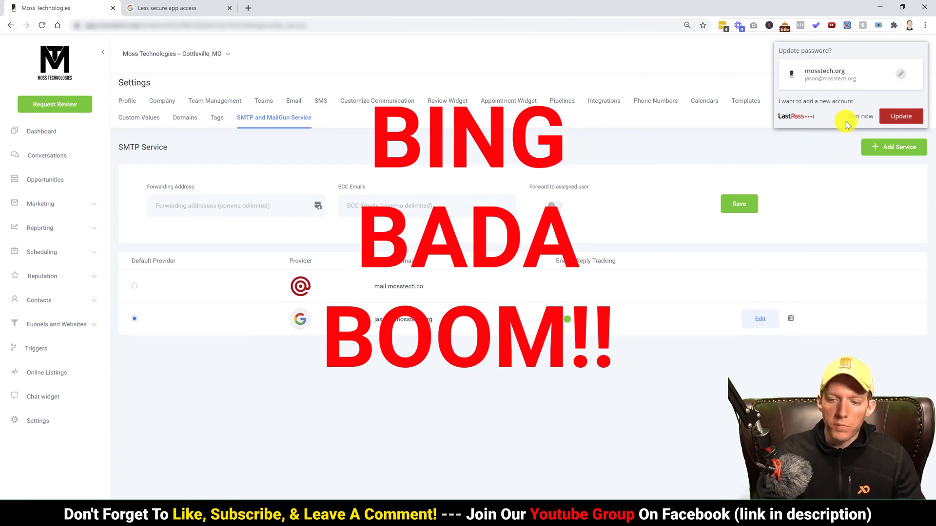
click(861, 116)
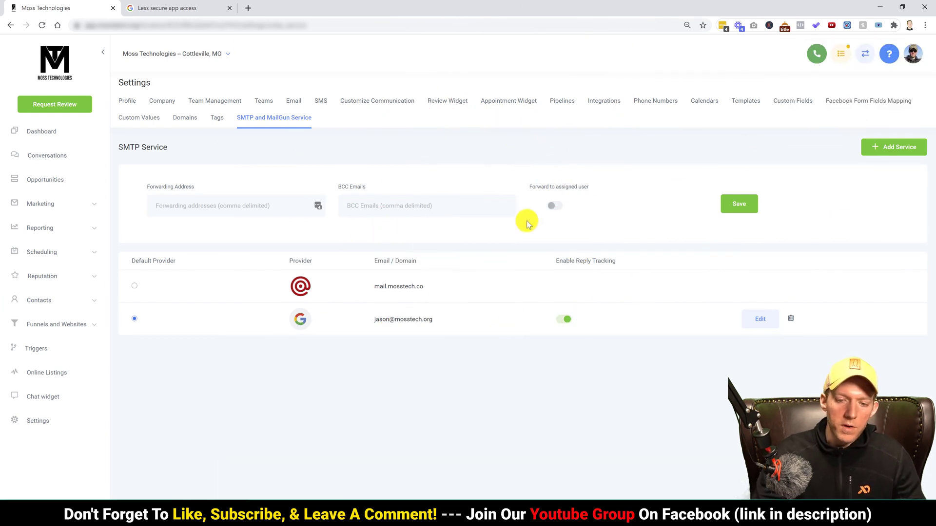
mouse_move(505, 308)
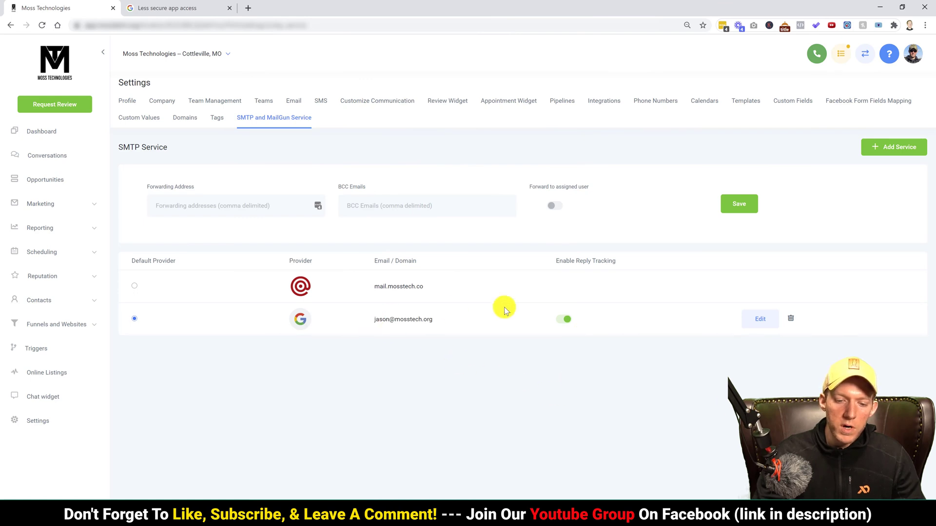
mouse_move(599, 383)
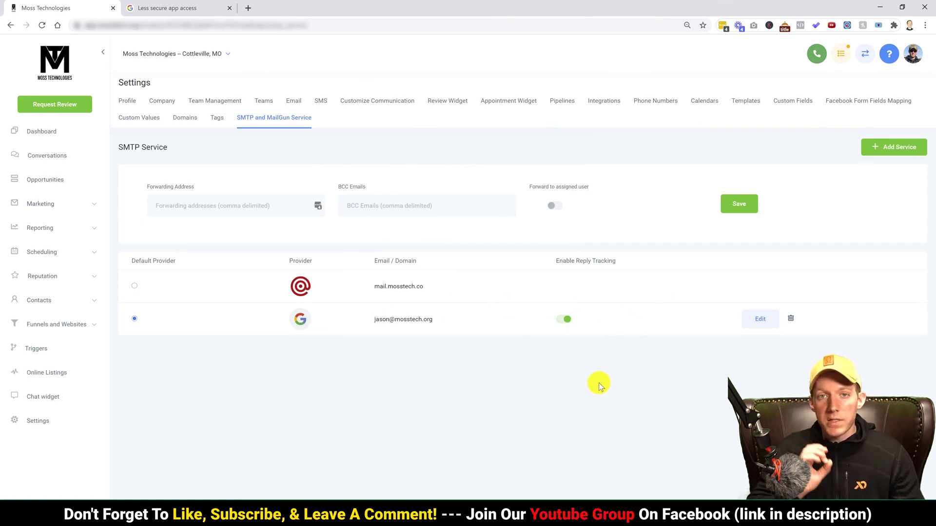